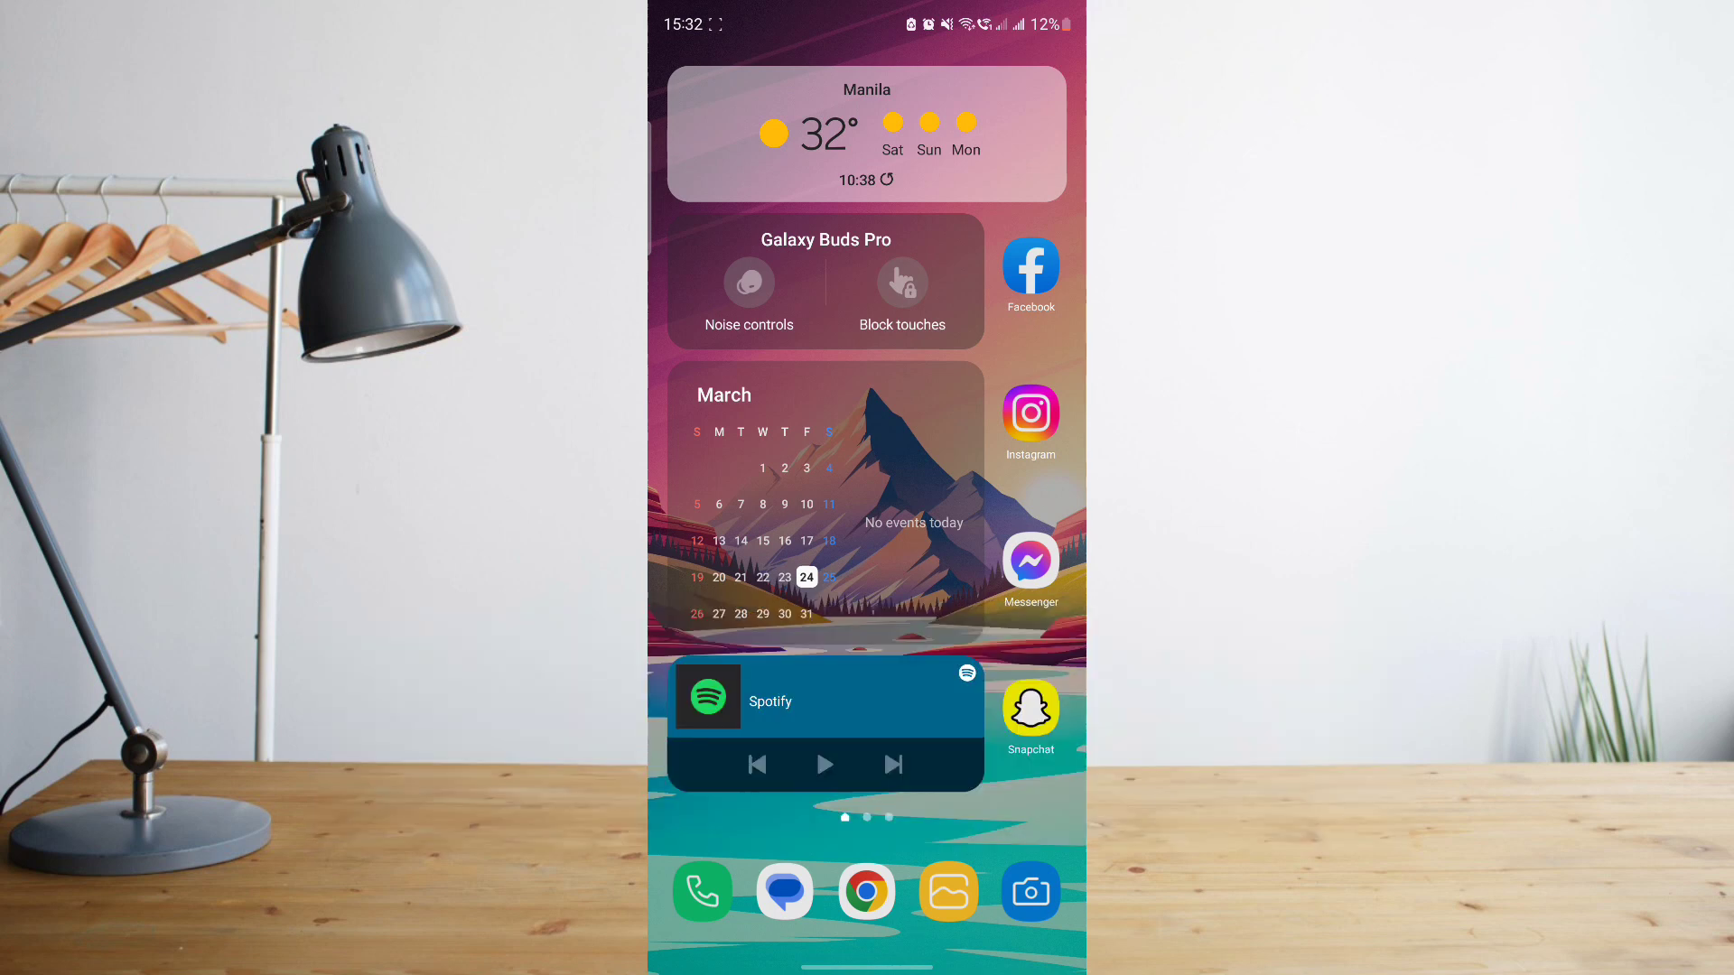
- Launch Facebook and land on the YALA PH Page profile
{"action": "left_click", "coordinate": [1028, 271]}
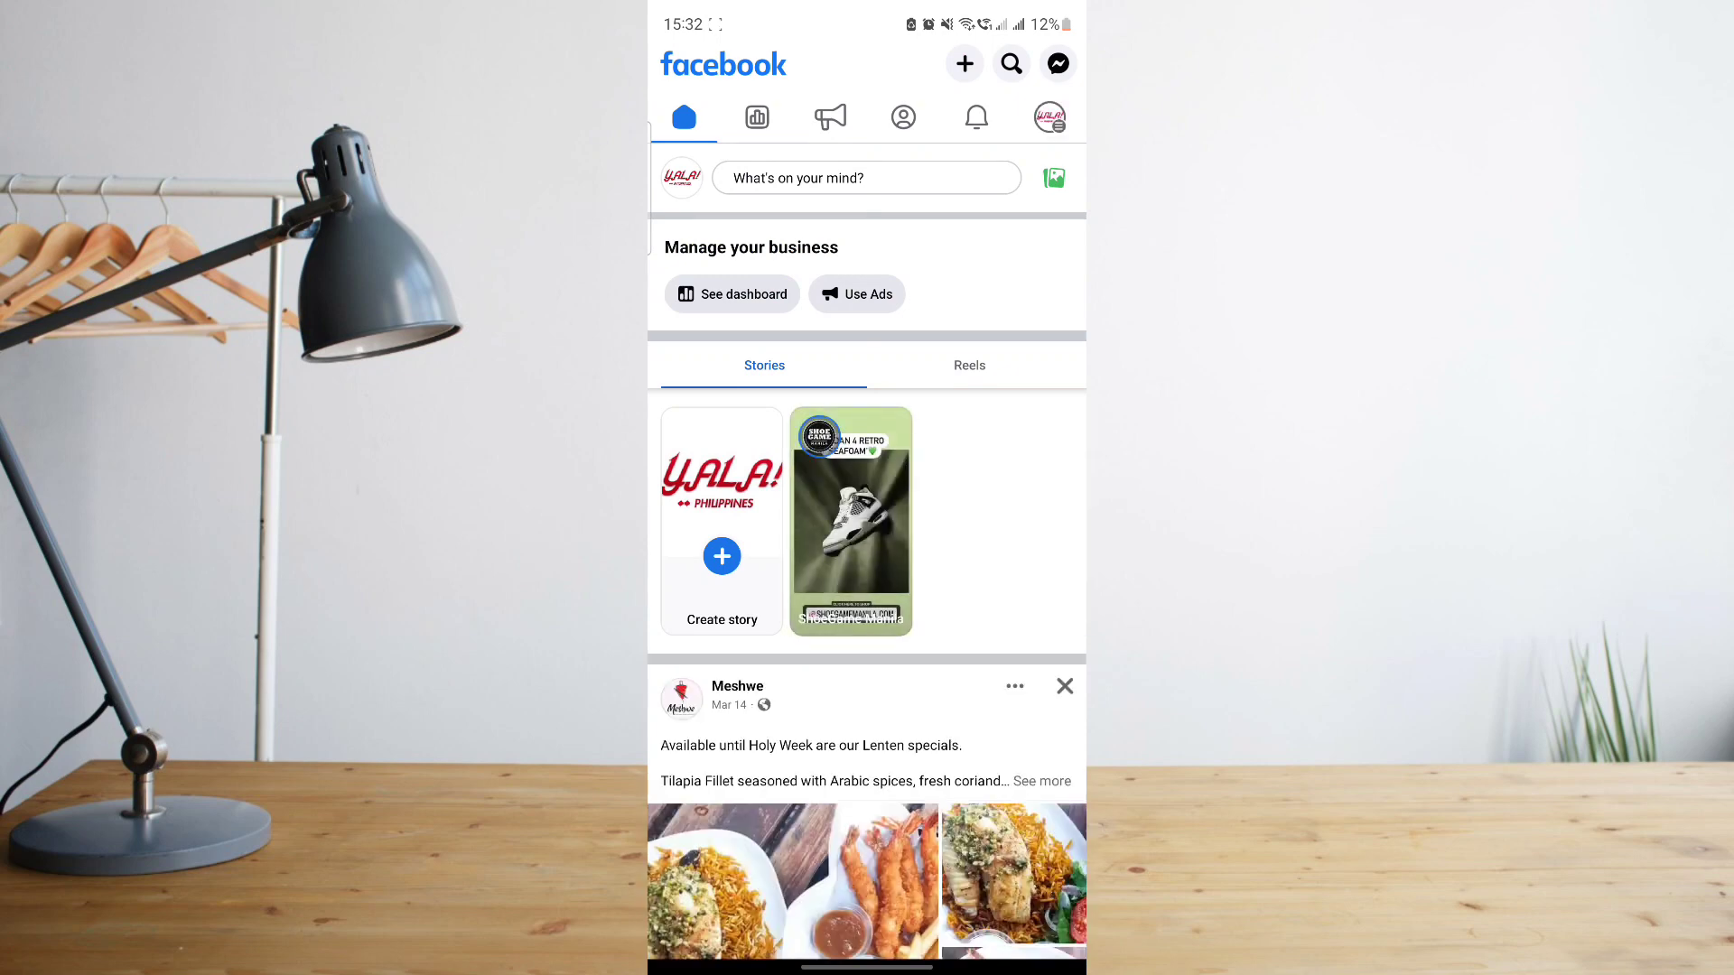
{"action": "left_click", "coordinate": [831, 116]}
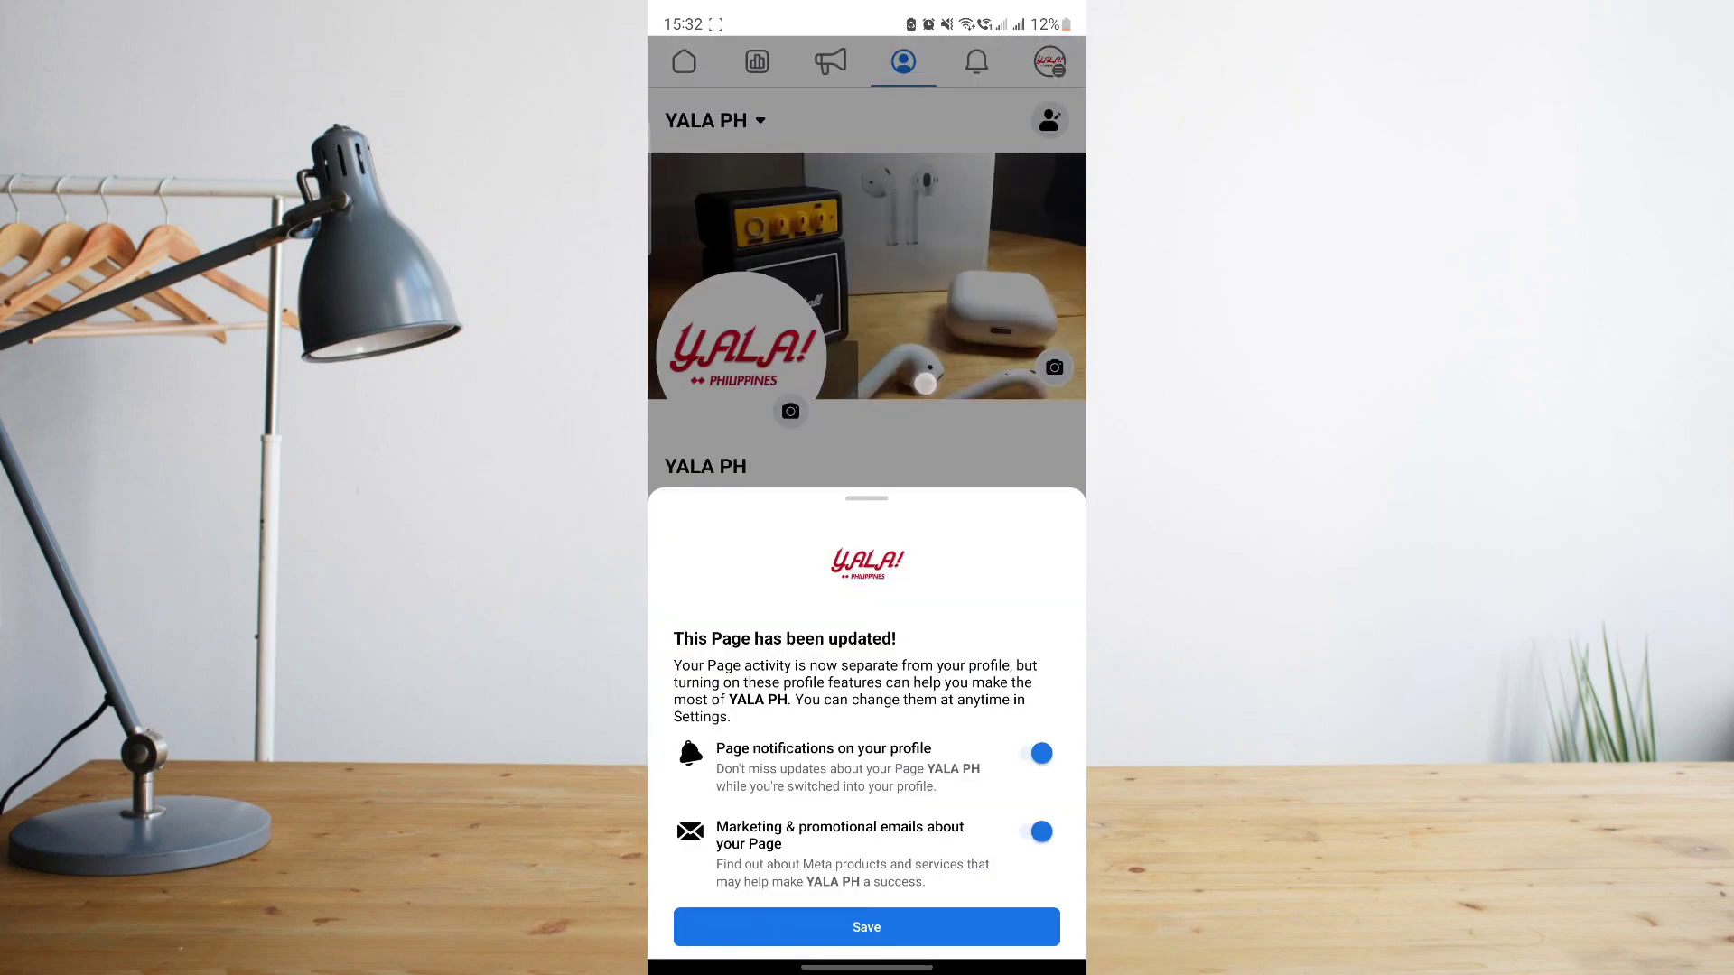
- Save the update notice, preview the YALA PH Page via View As, then exit back to the Page
{"action": "left_click", "coordinate": [865, 926]}
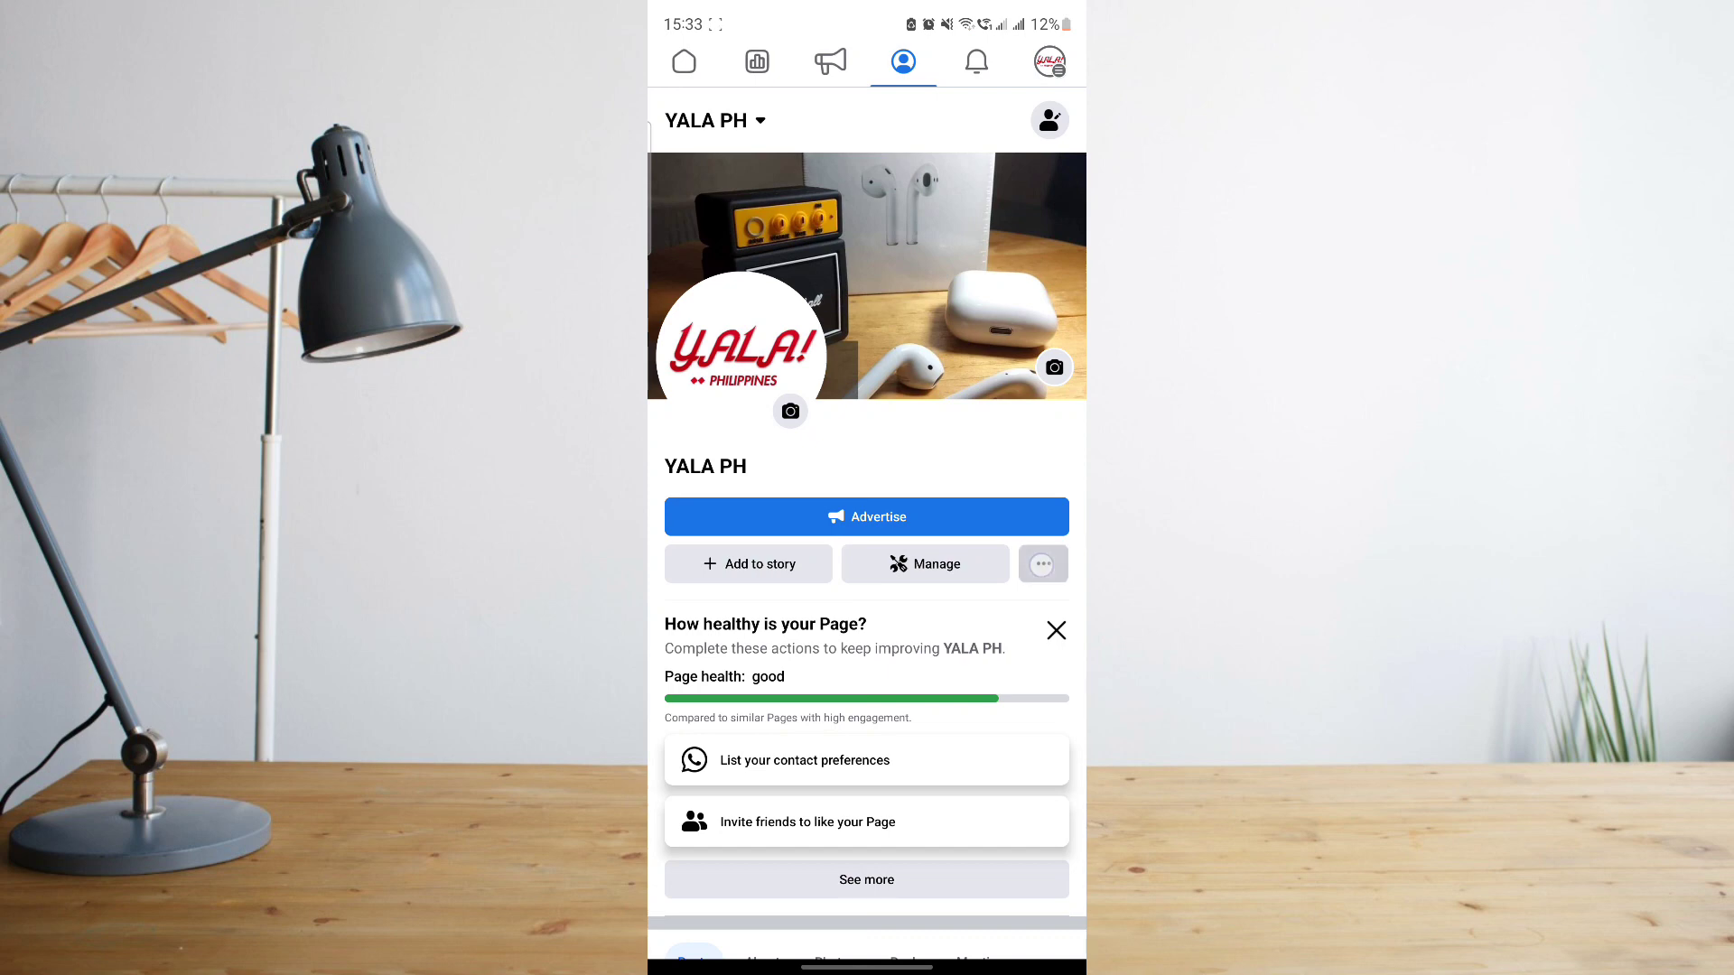
{"action": "left_click", "coordinate": [1040, 563]}
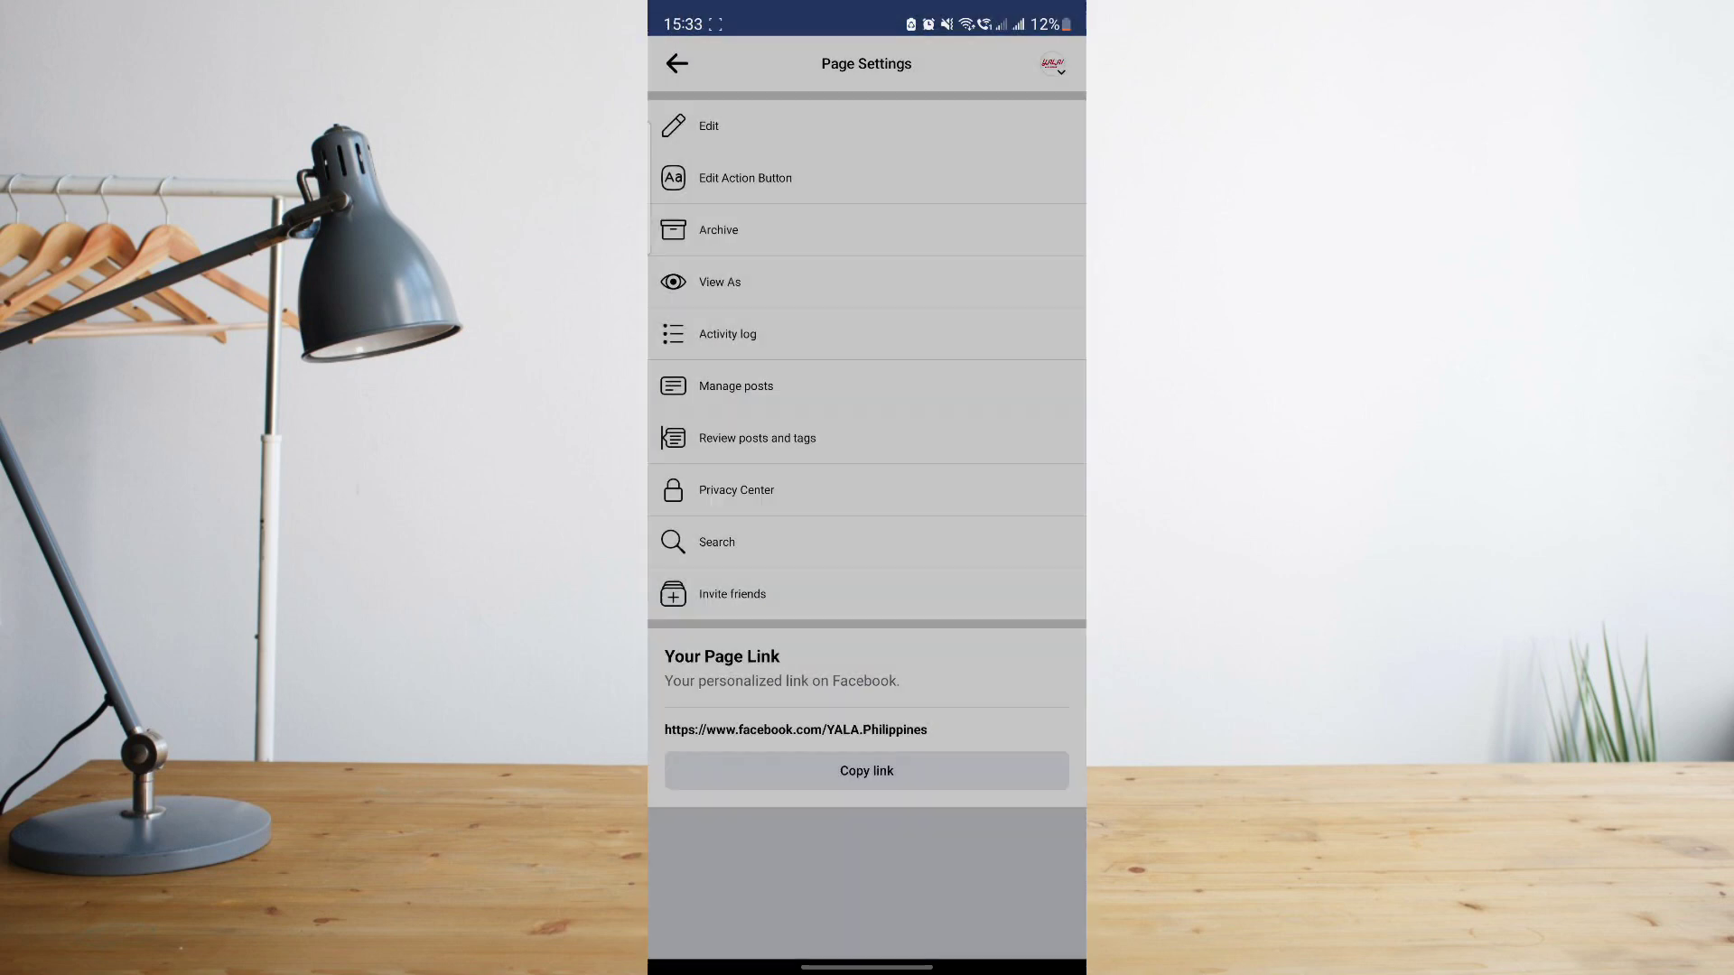
{"action": "left_click", "coordinate": [719, 282]}
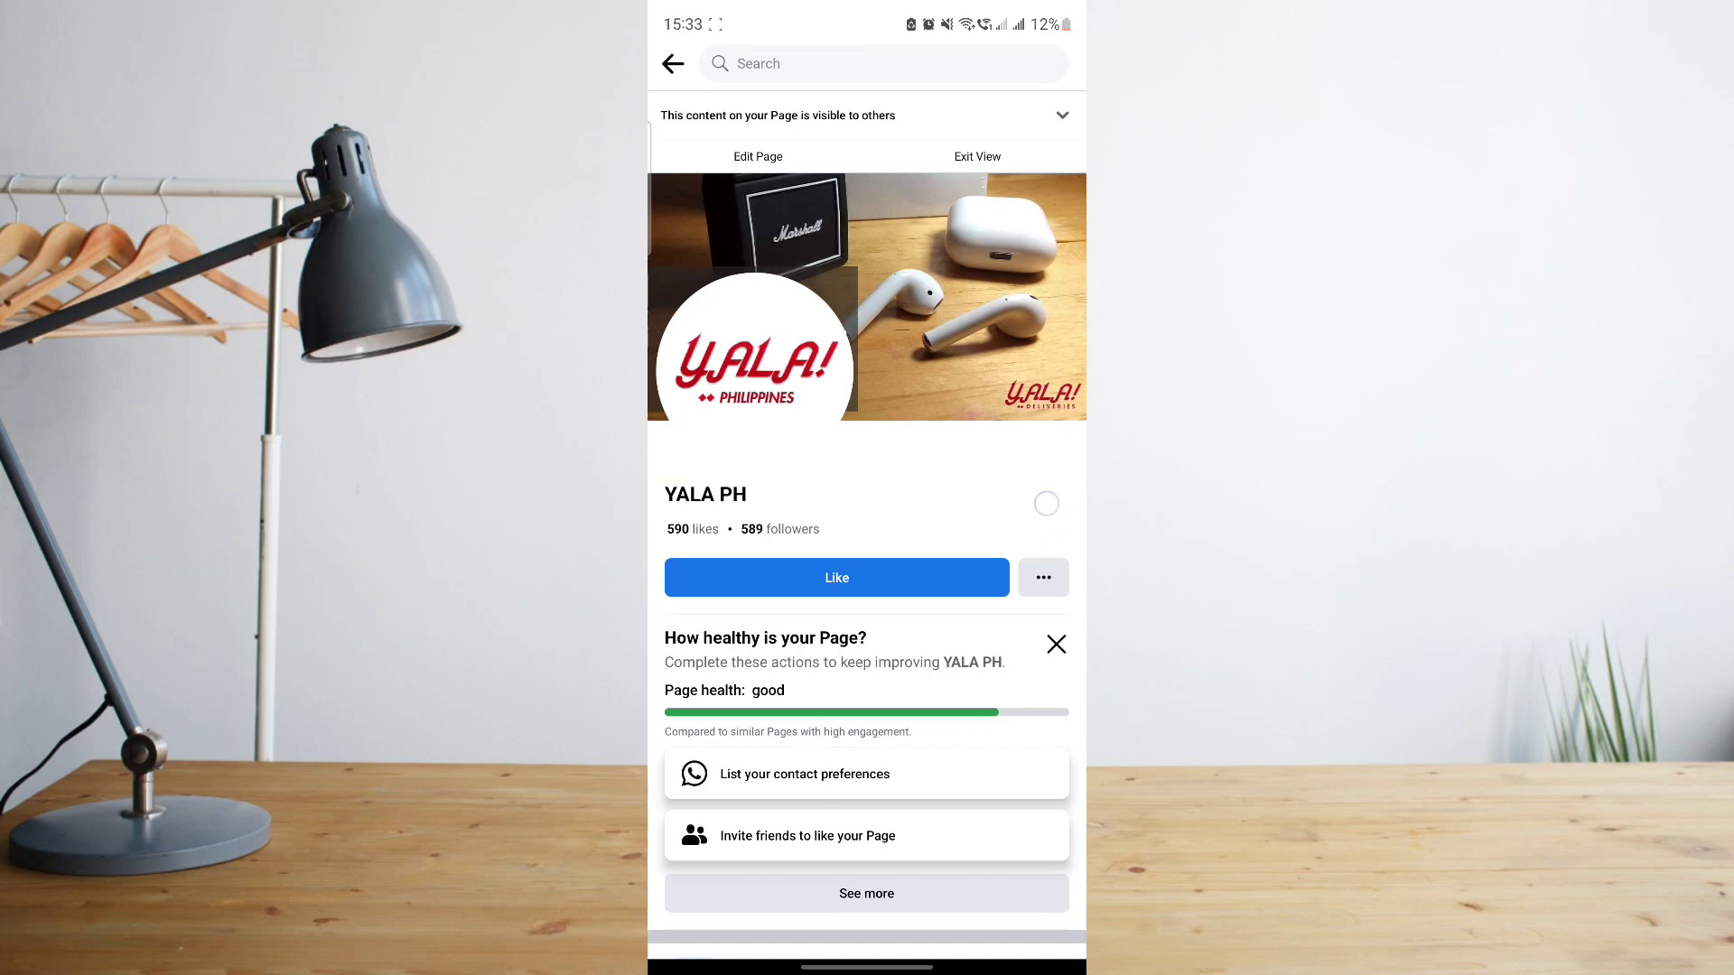
{"action": "left_click", "coordinate": [975, 155]}
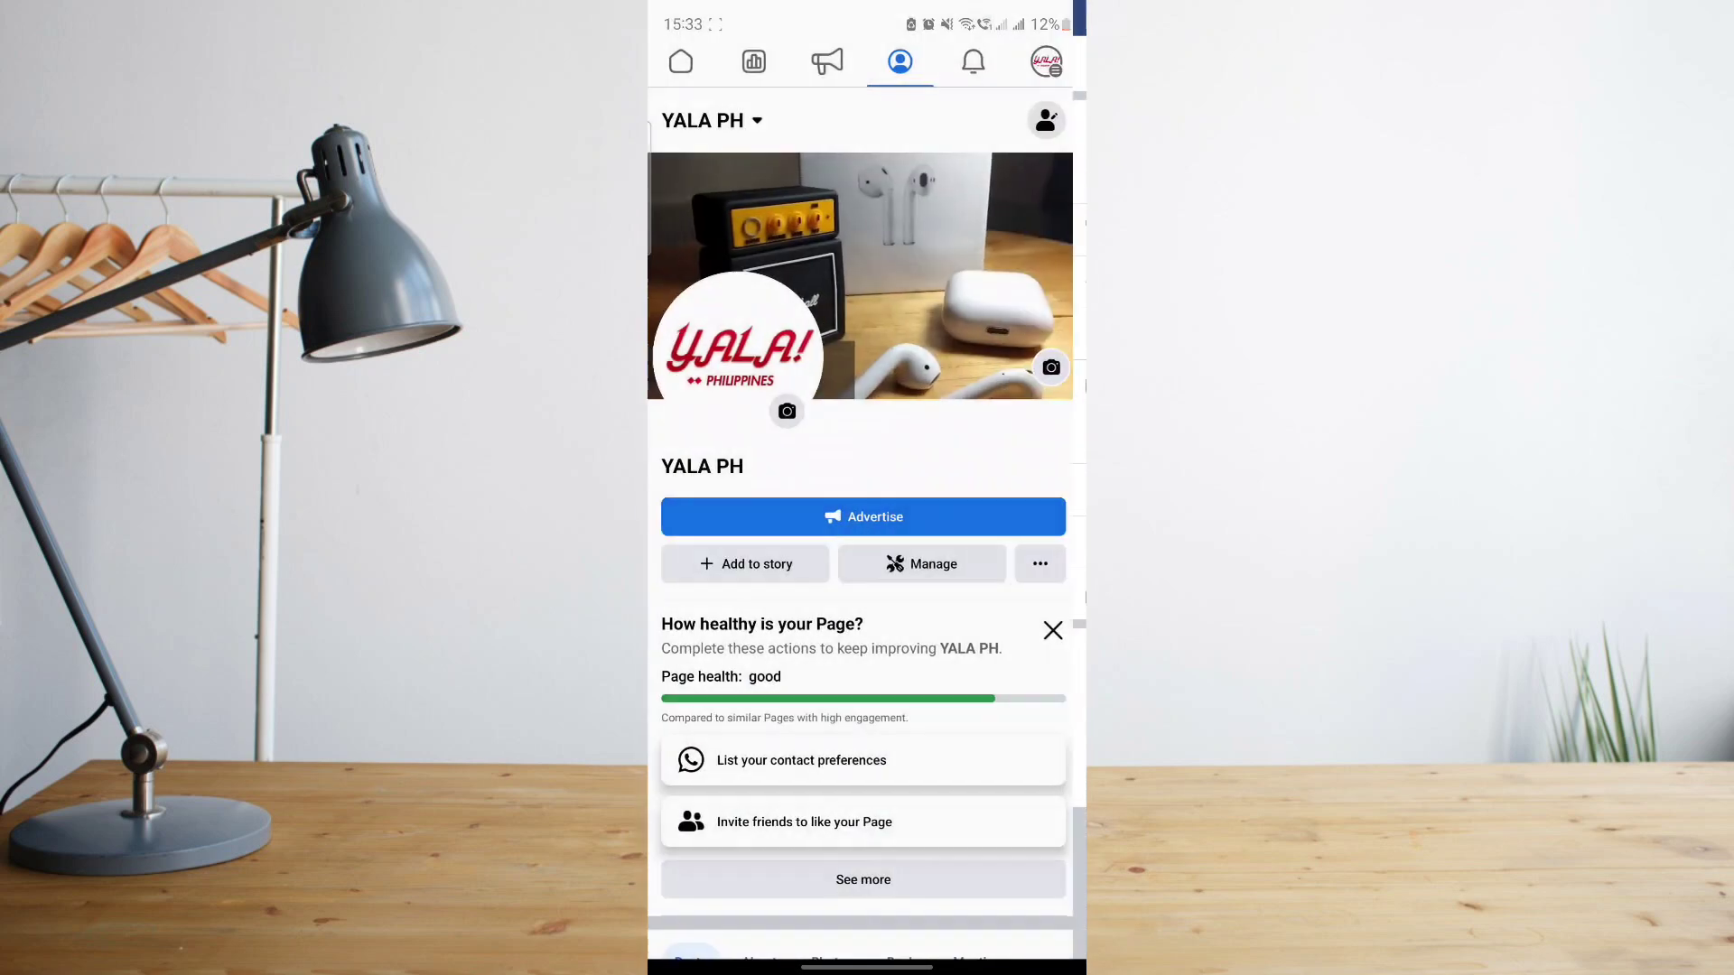
- Return to the home screen and reopen Facebook to reach the personal profile's settings
{"action": "left_click", "coordinate": [1044, 61]}
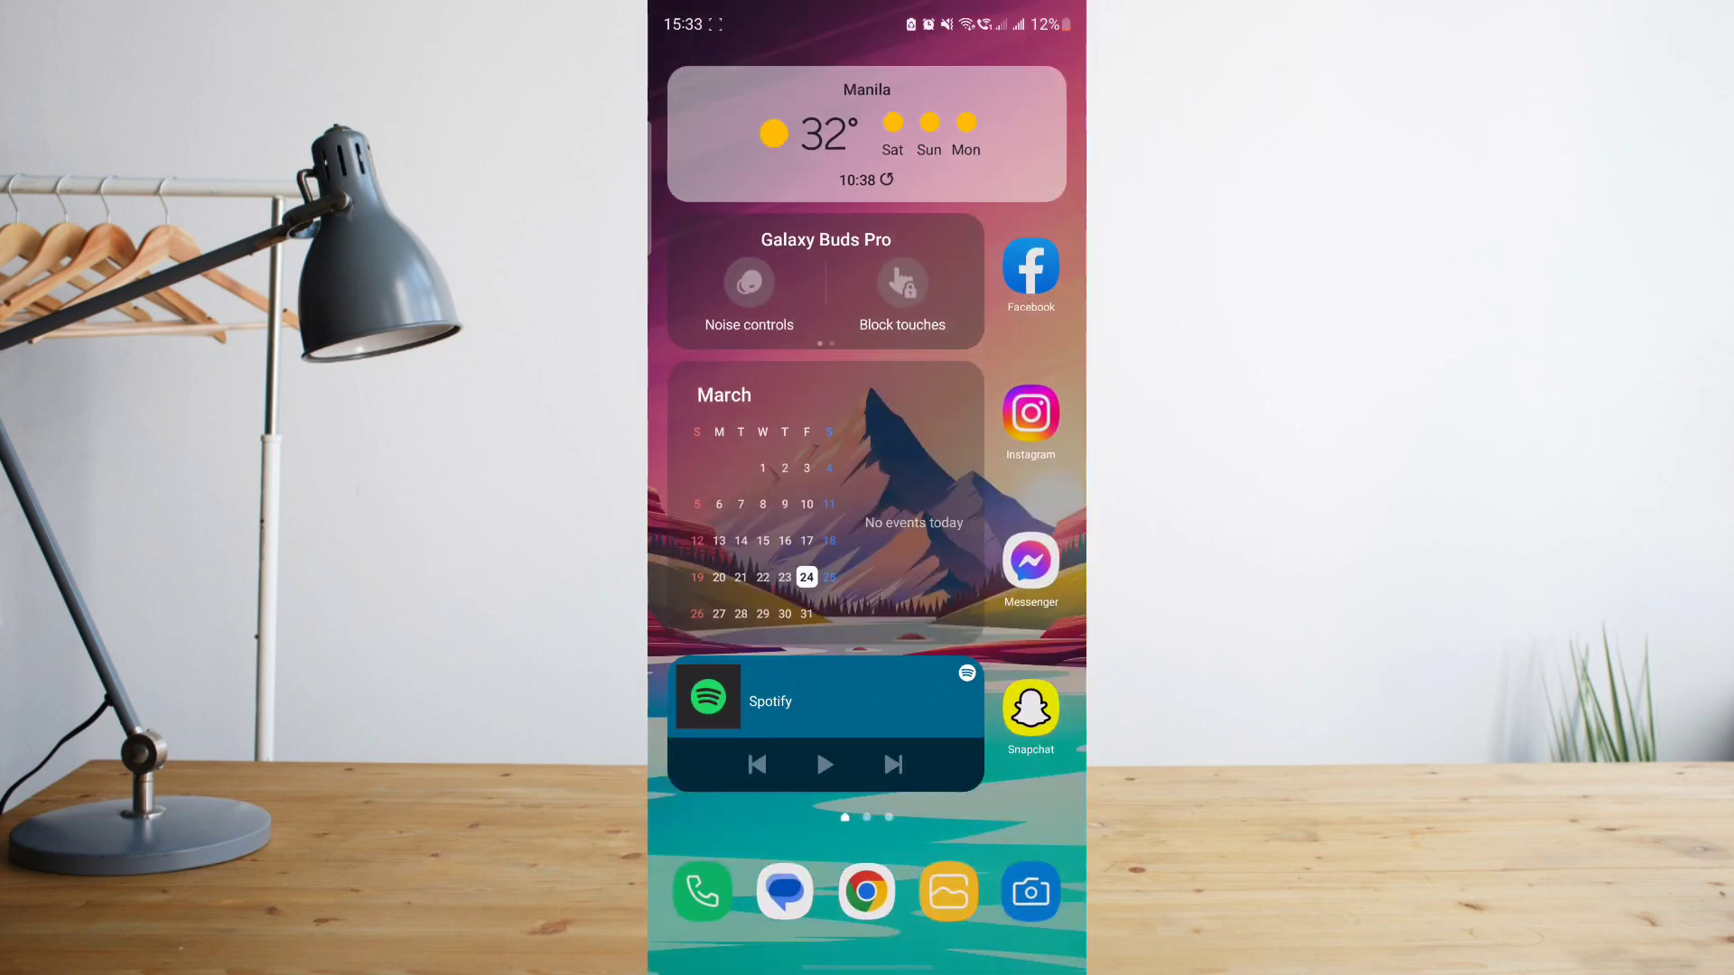
{"action": "left_click", "coordinate": [1029, 270]}
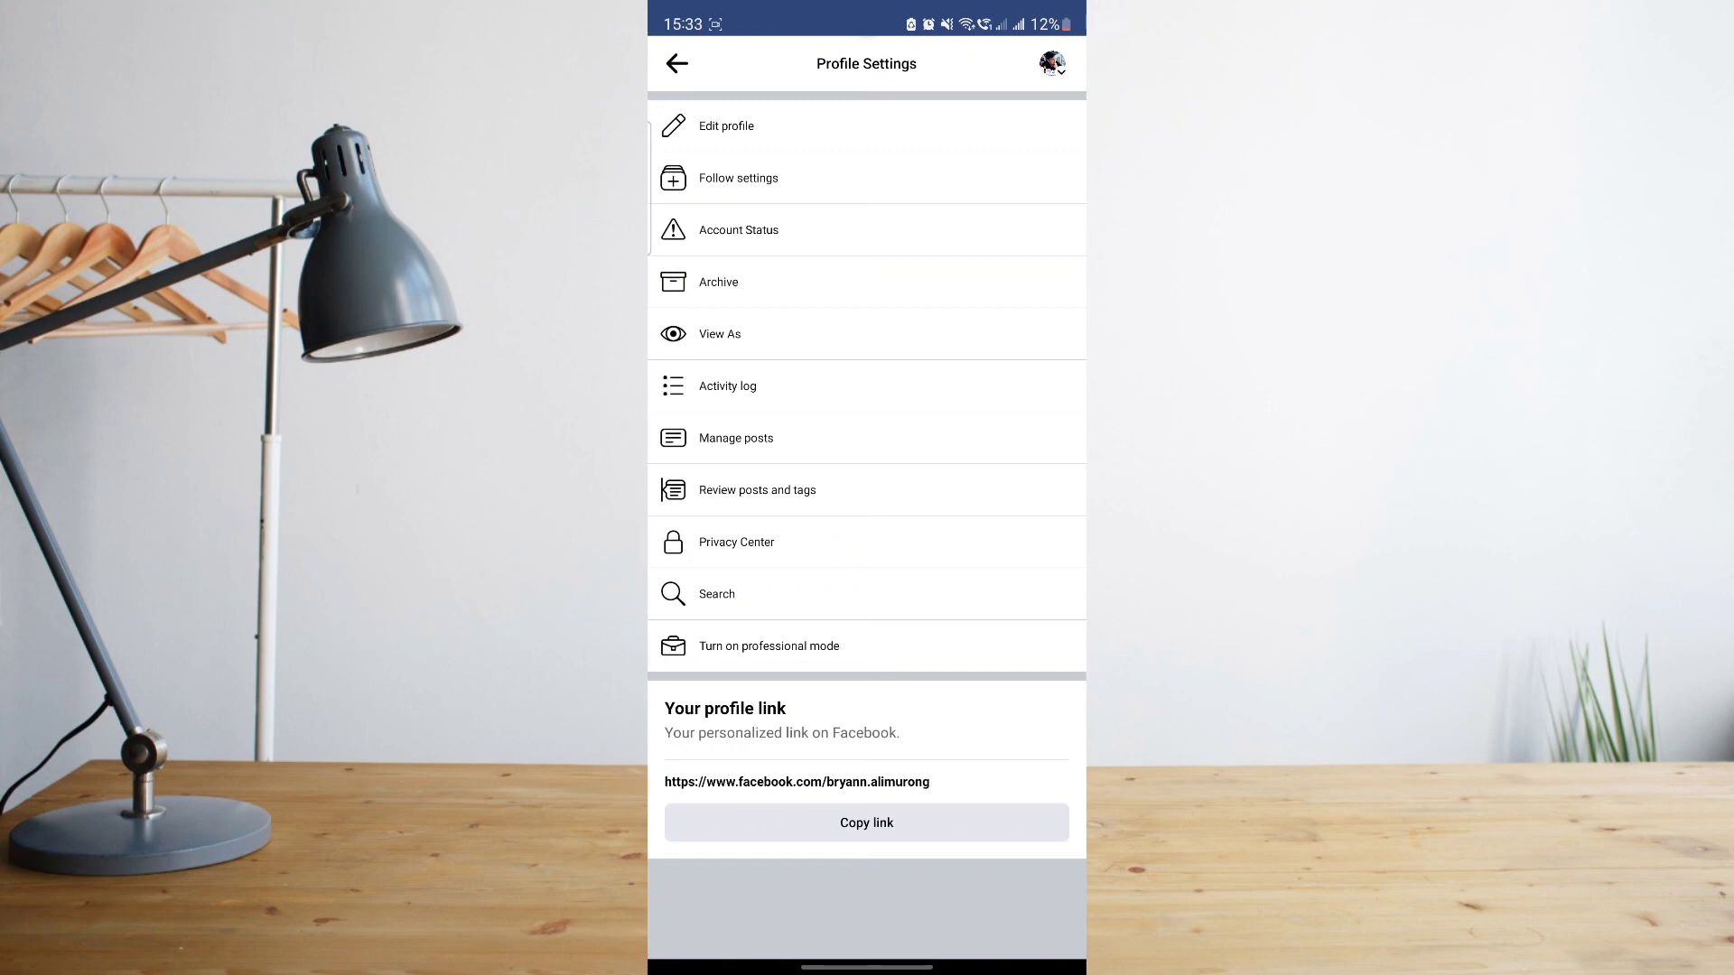
- Turn on professional mode from its introduction screen, reaching the setup checklist
{"action": "left_click", "coordinate": [767, 647]}
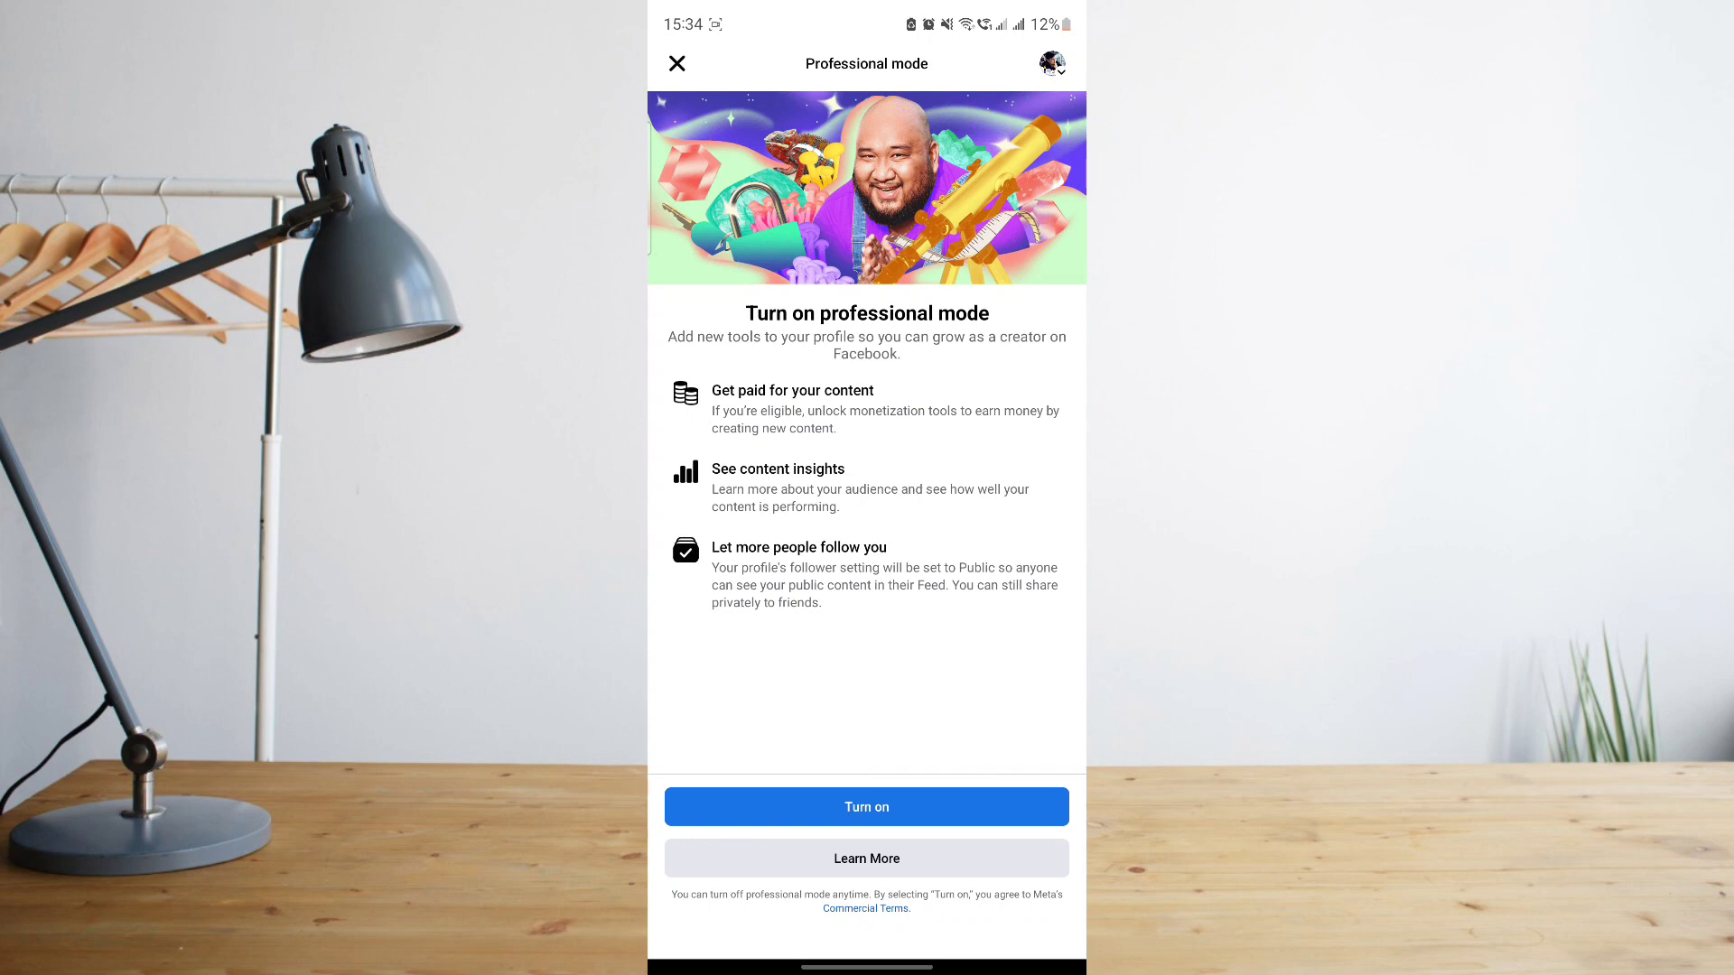
{"action": "left_click", "coordinate": [866, 806]}
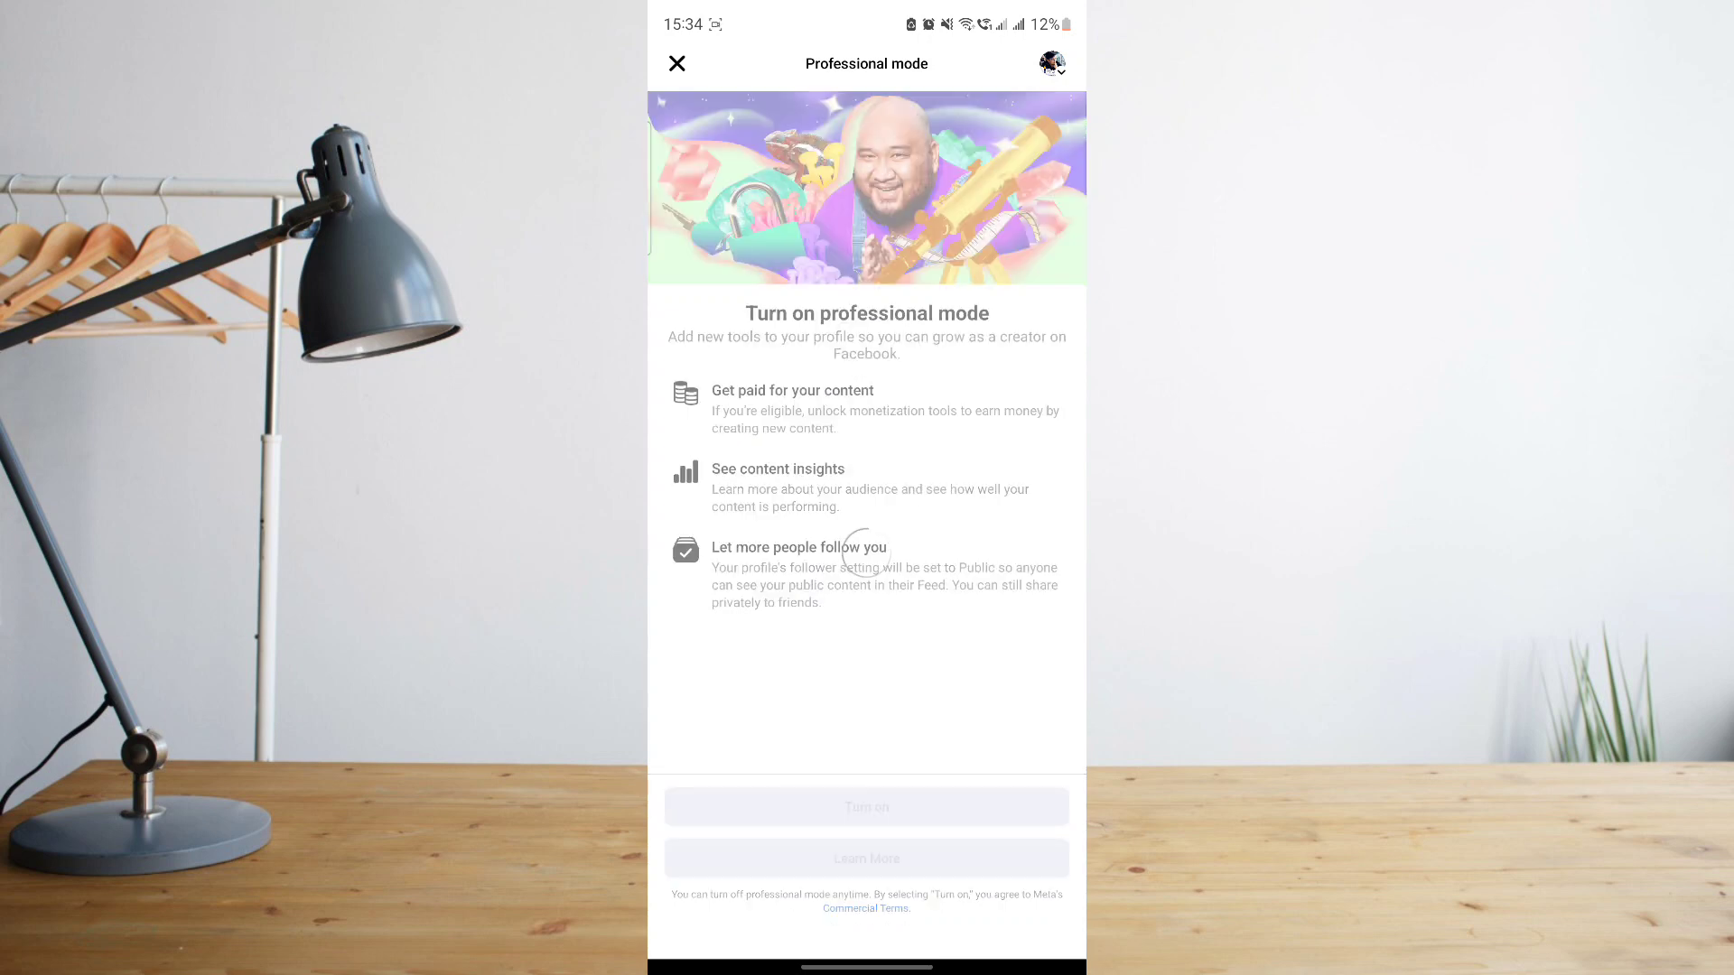
{"action": "left_click", "coordinate": [865, 806]}
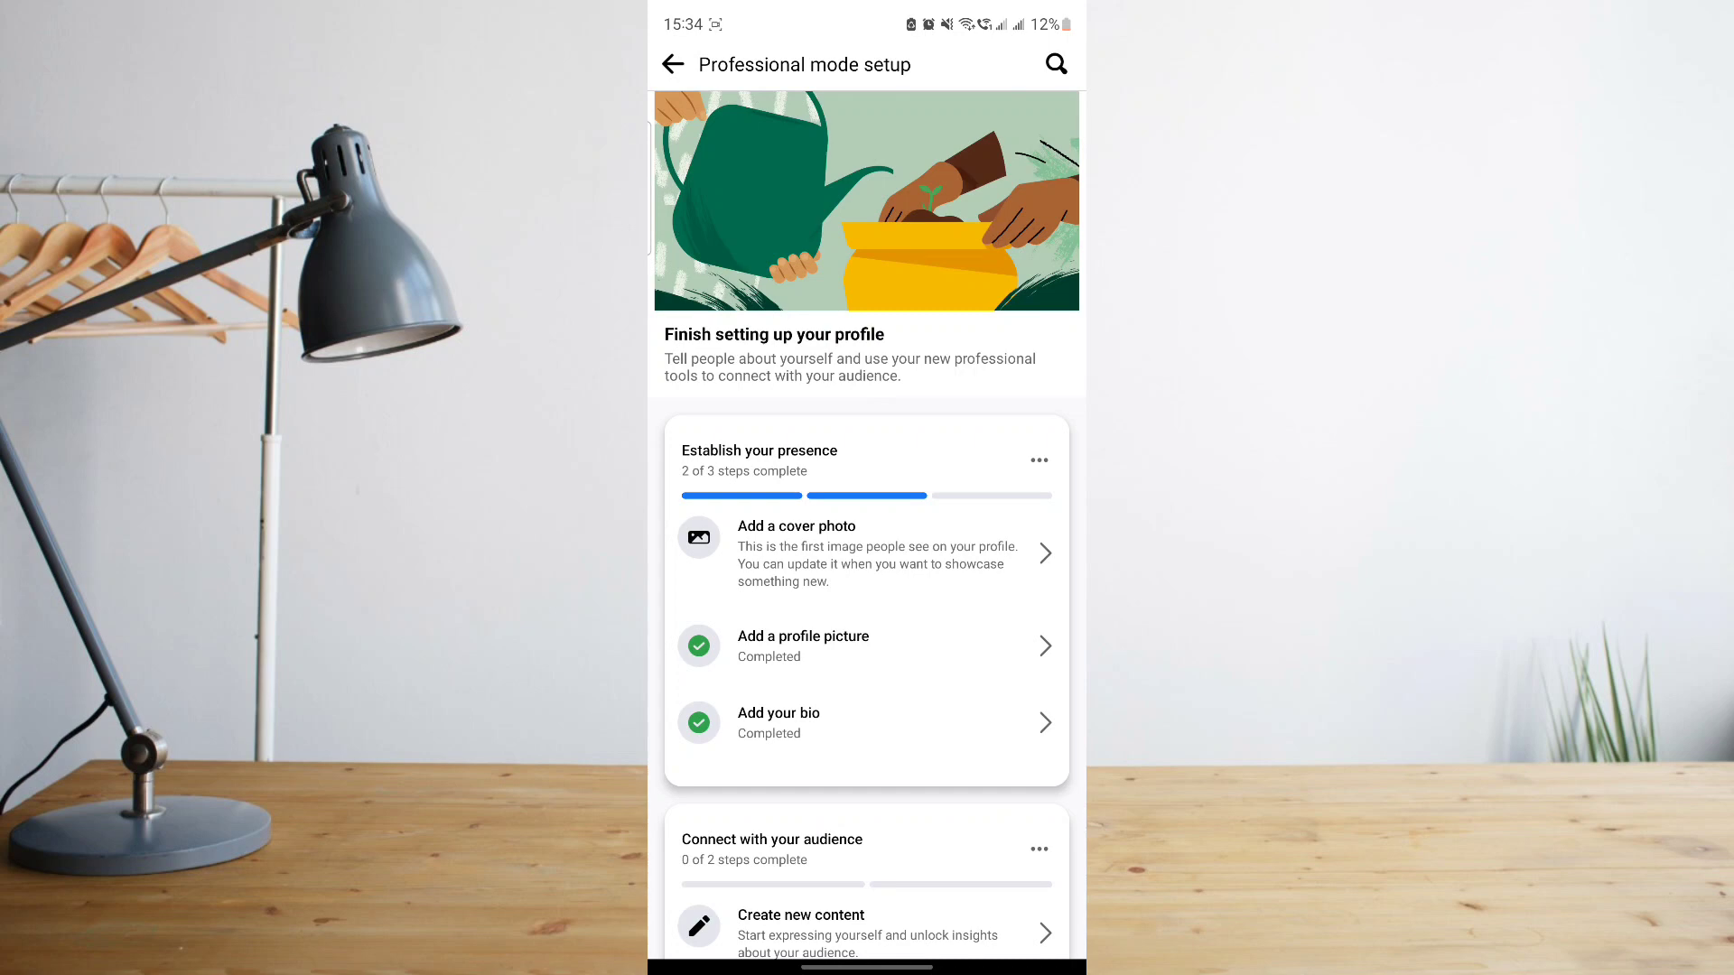
- Leave the setup and review the profile now labelled Digital creator with a dashboard
{"action": "left_click", "coordinate": [672, 64]}
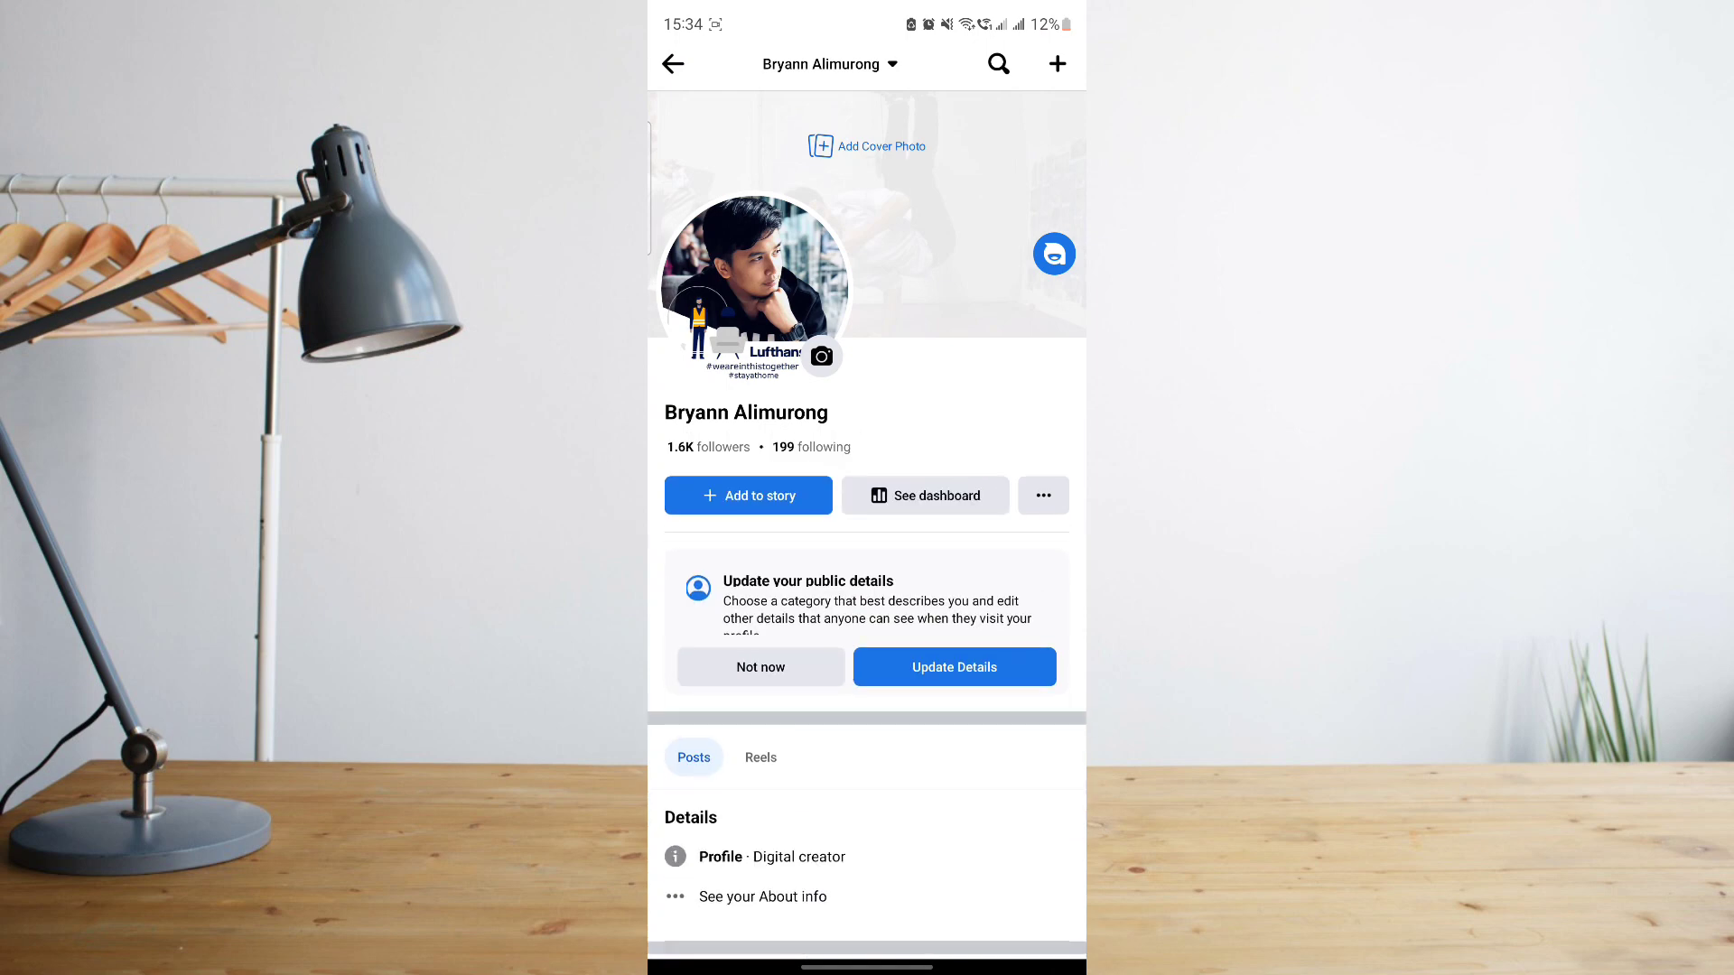
{"action": "scroll", "scroll_direction": "down", "scroll_amount": 3}
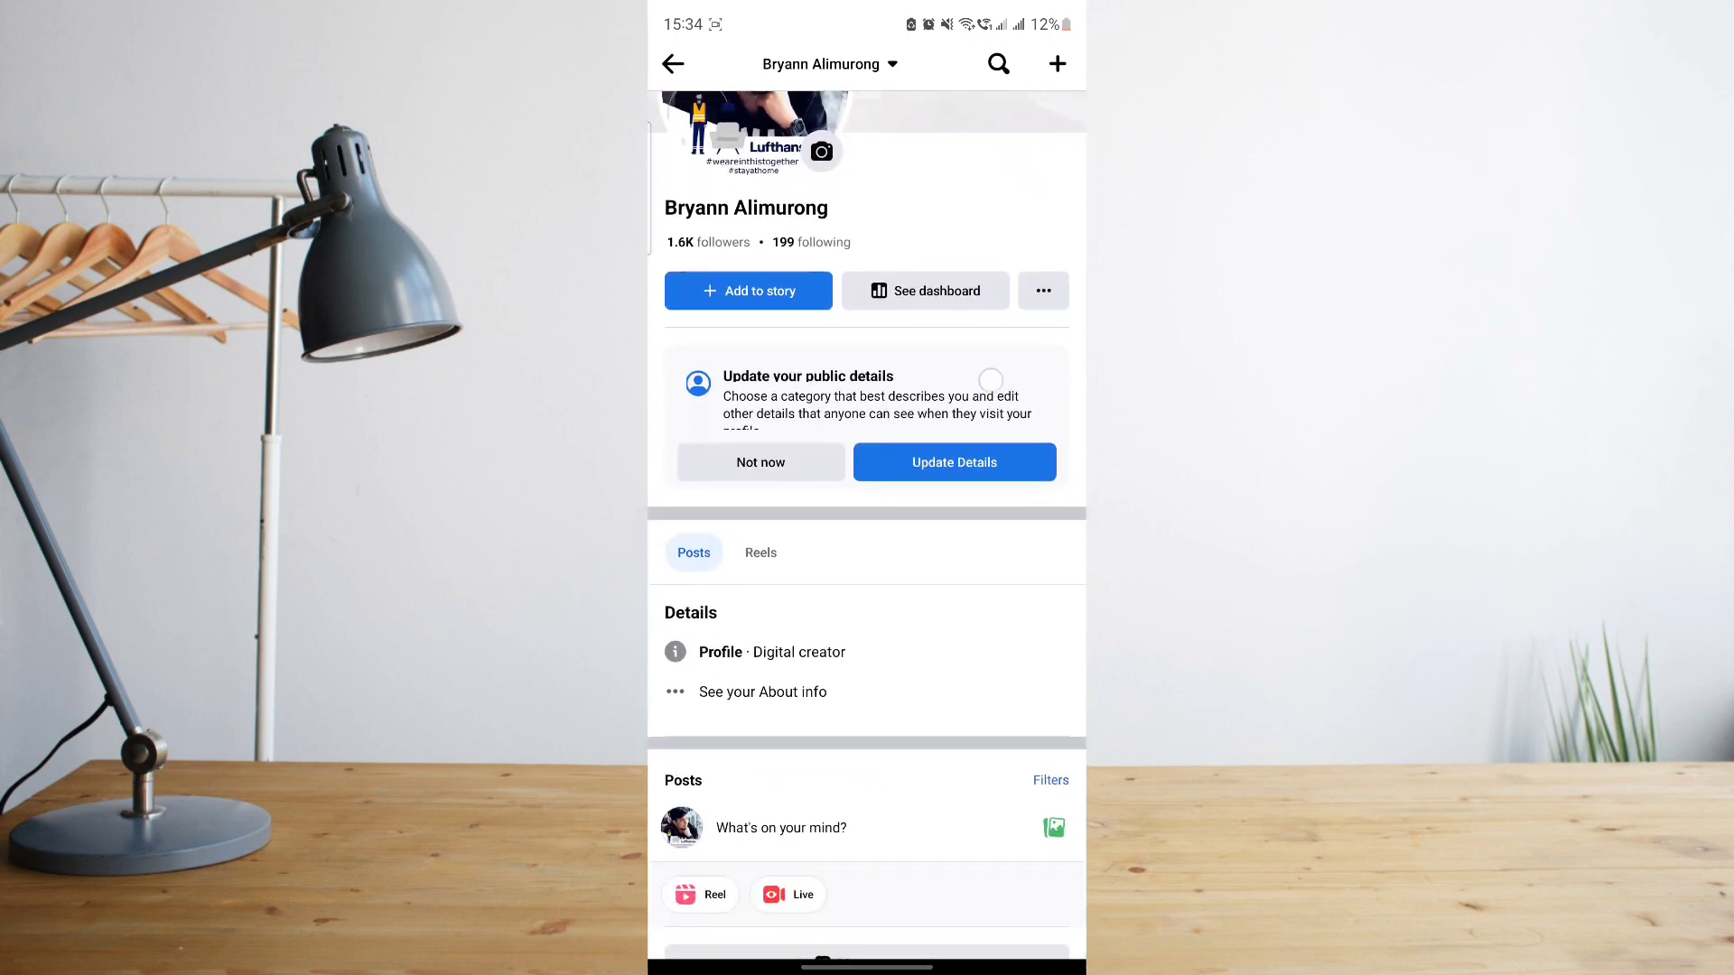
{"action": "scroll", "scroll_direction": "down", "scroll_amount": 3}
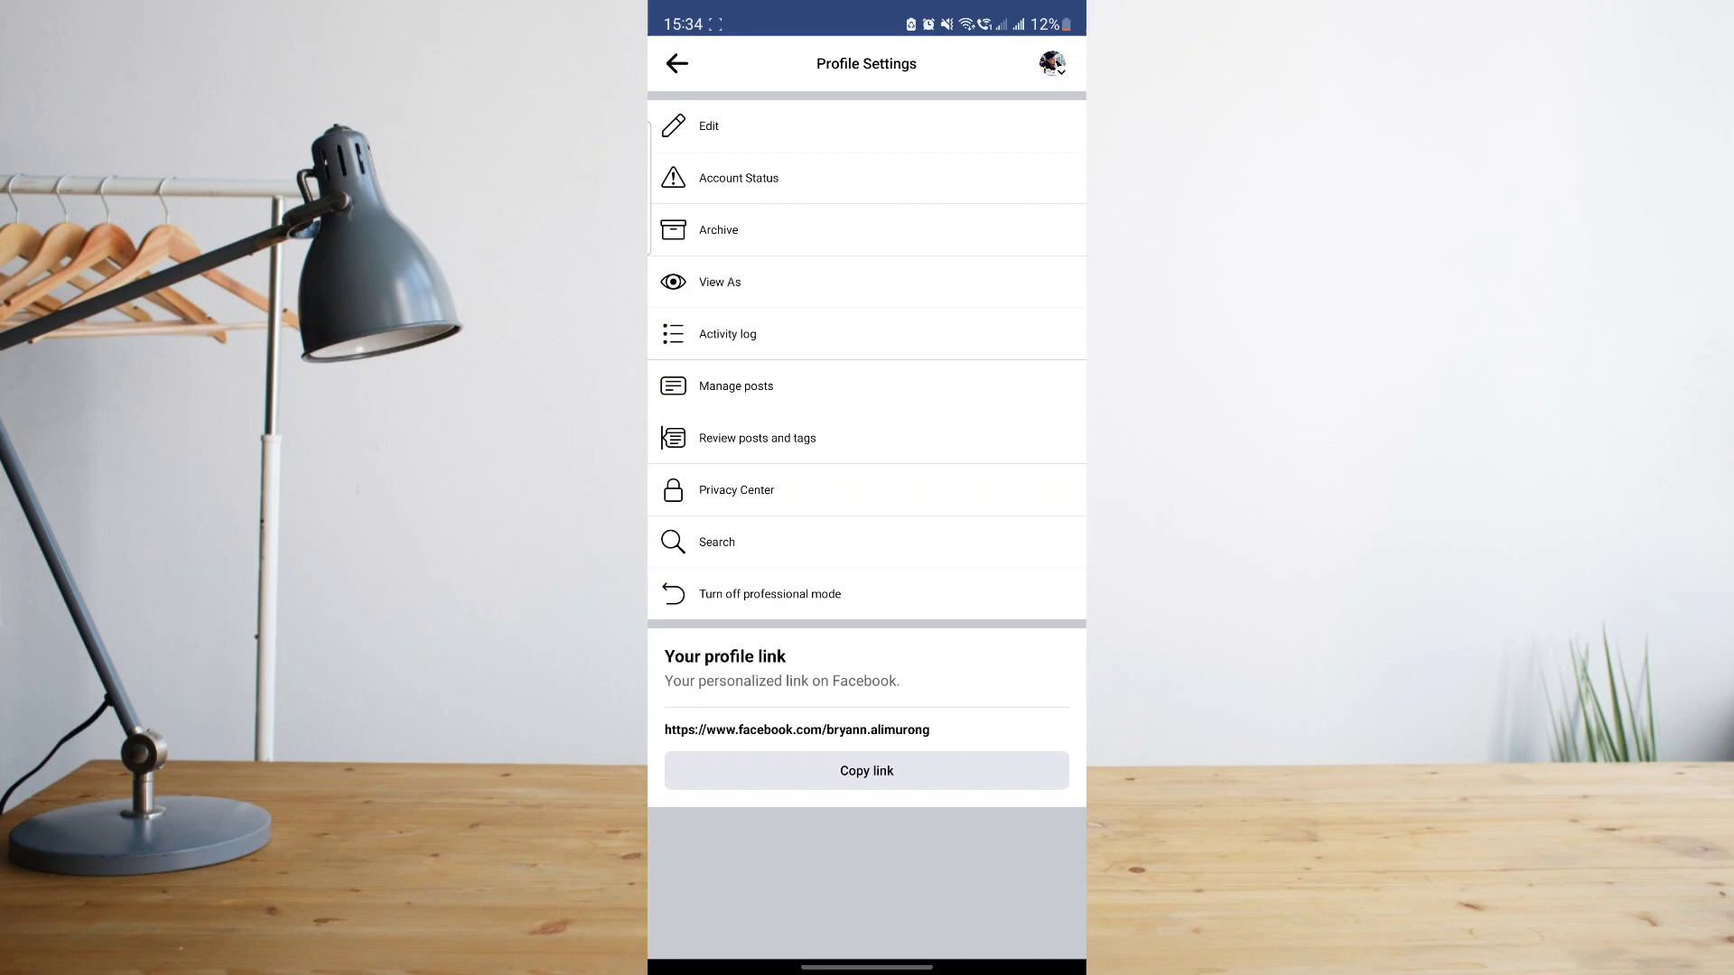
- Preview the personal profile via View As, now showing a Follow button and Digital creator label
{"action": "left_click", "coordinate": [719, 282]}
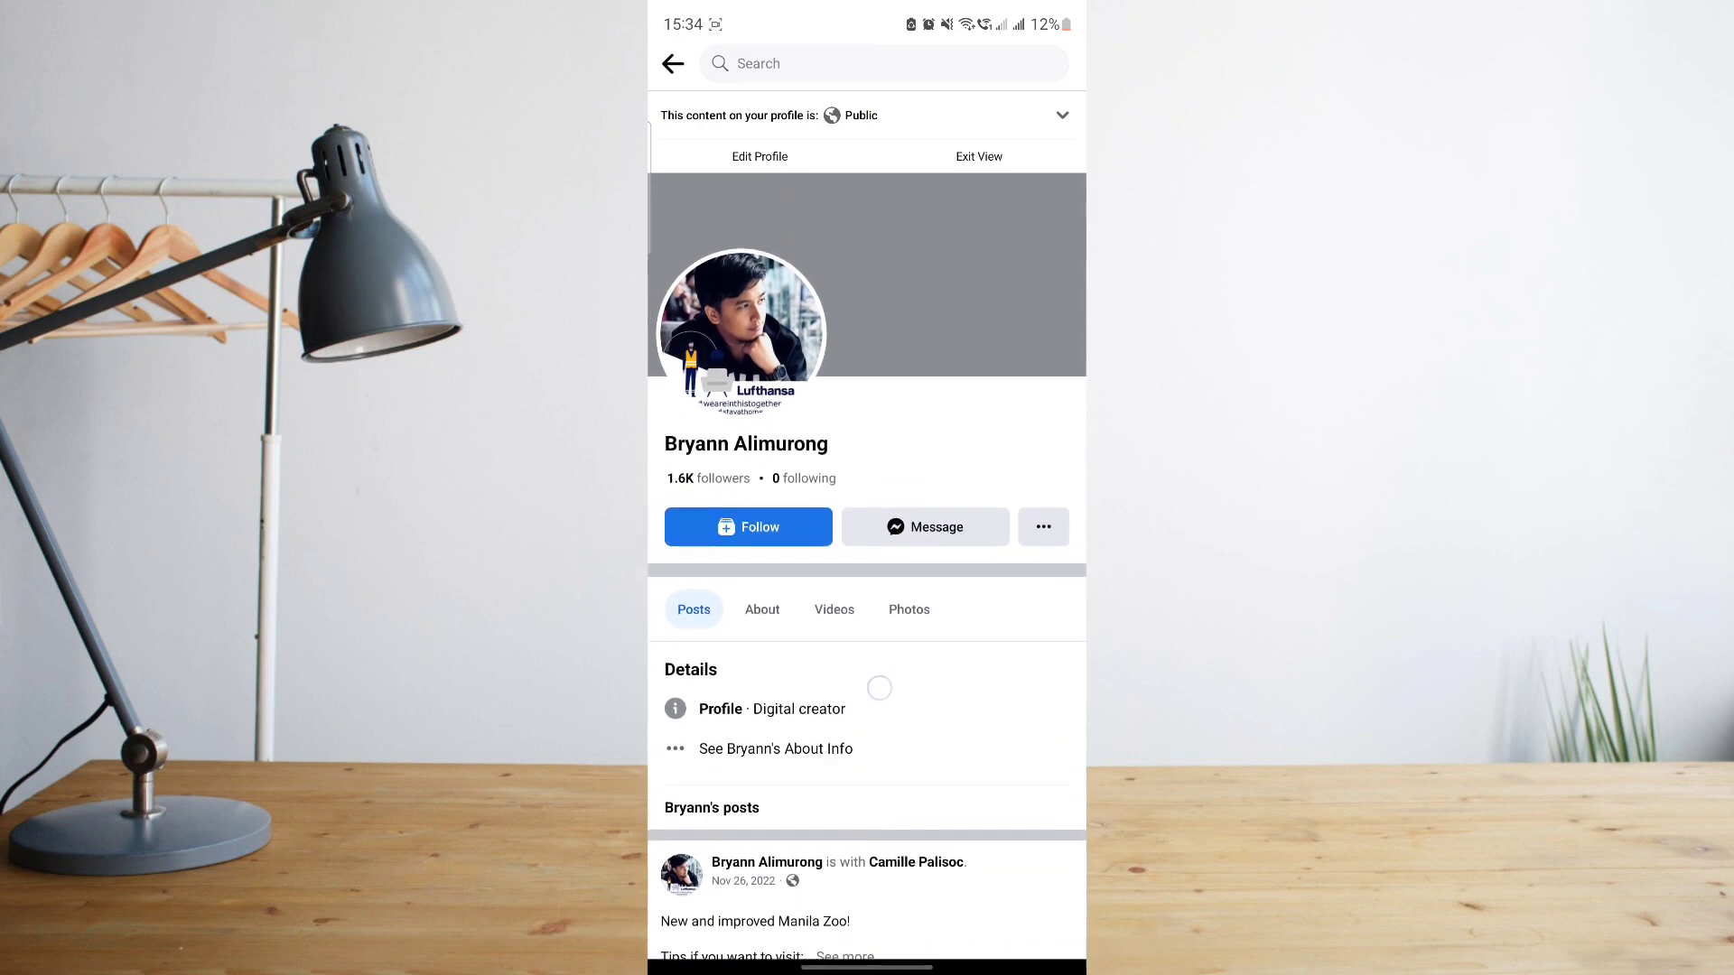
{"action": "scroll", "scroll_direction": "up", "scroll_amount": 3}
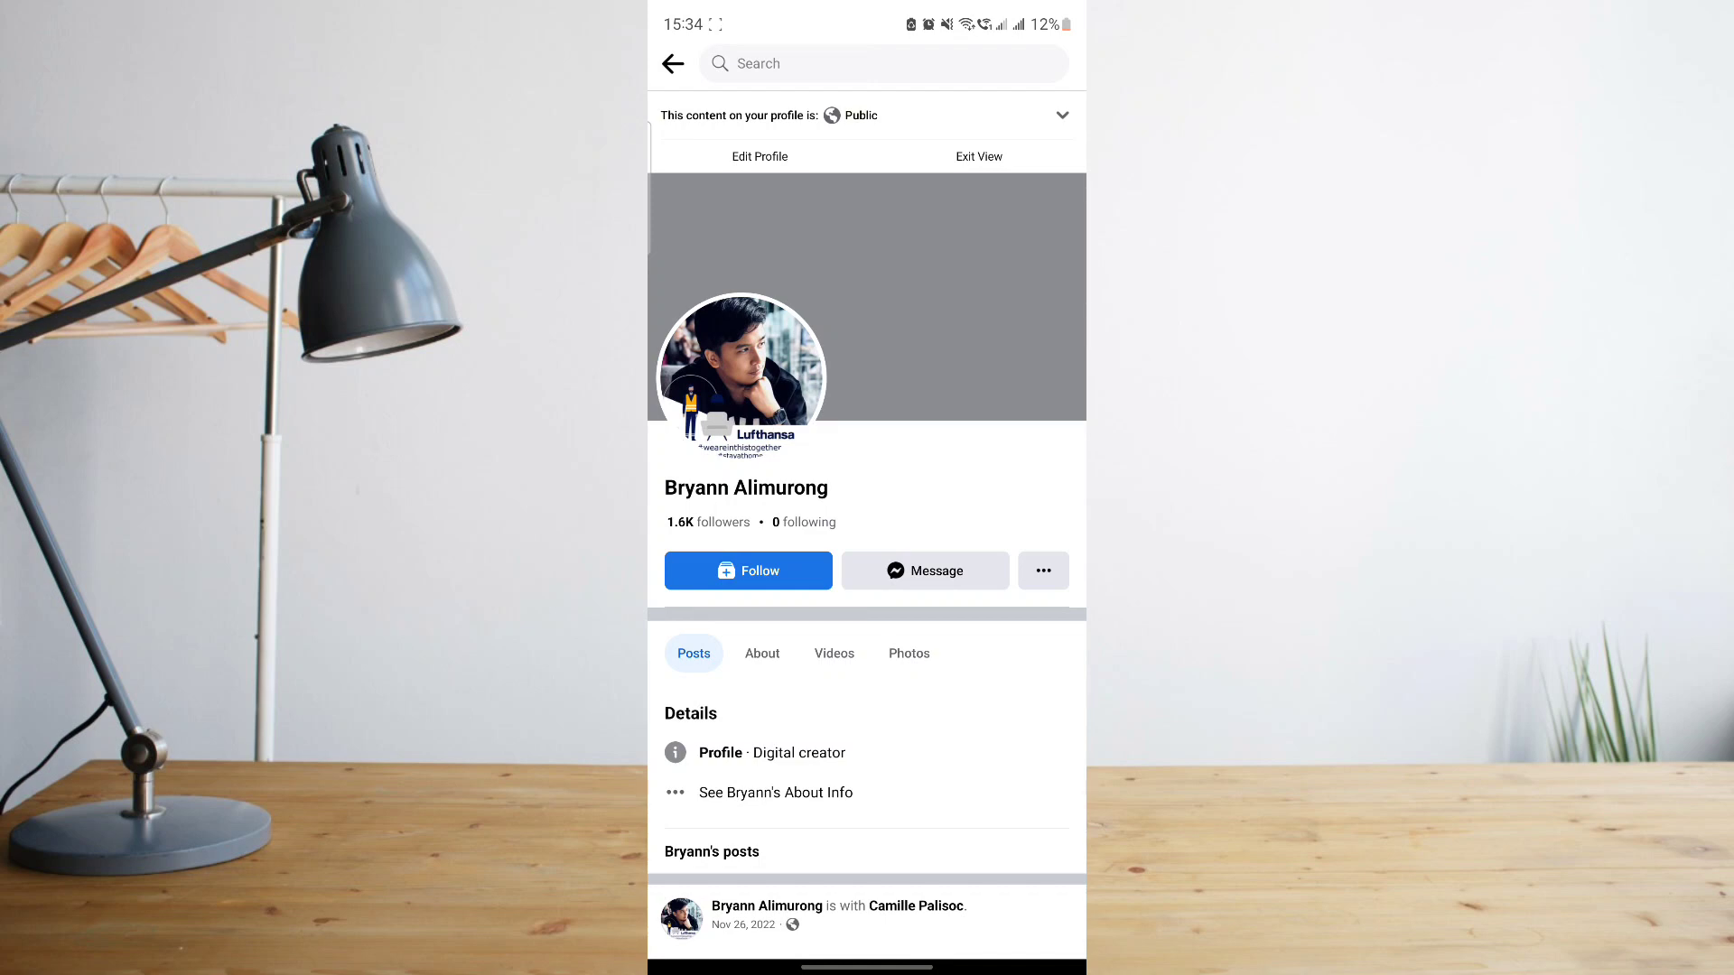
- Exit the public preview and go back to the personal profile's own view
{"action": "left_click", "coordinate": [1040, 570]}
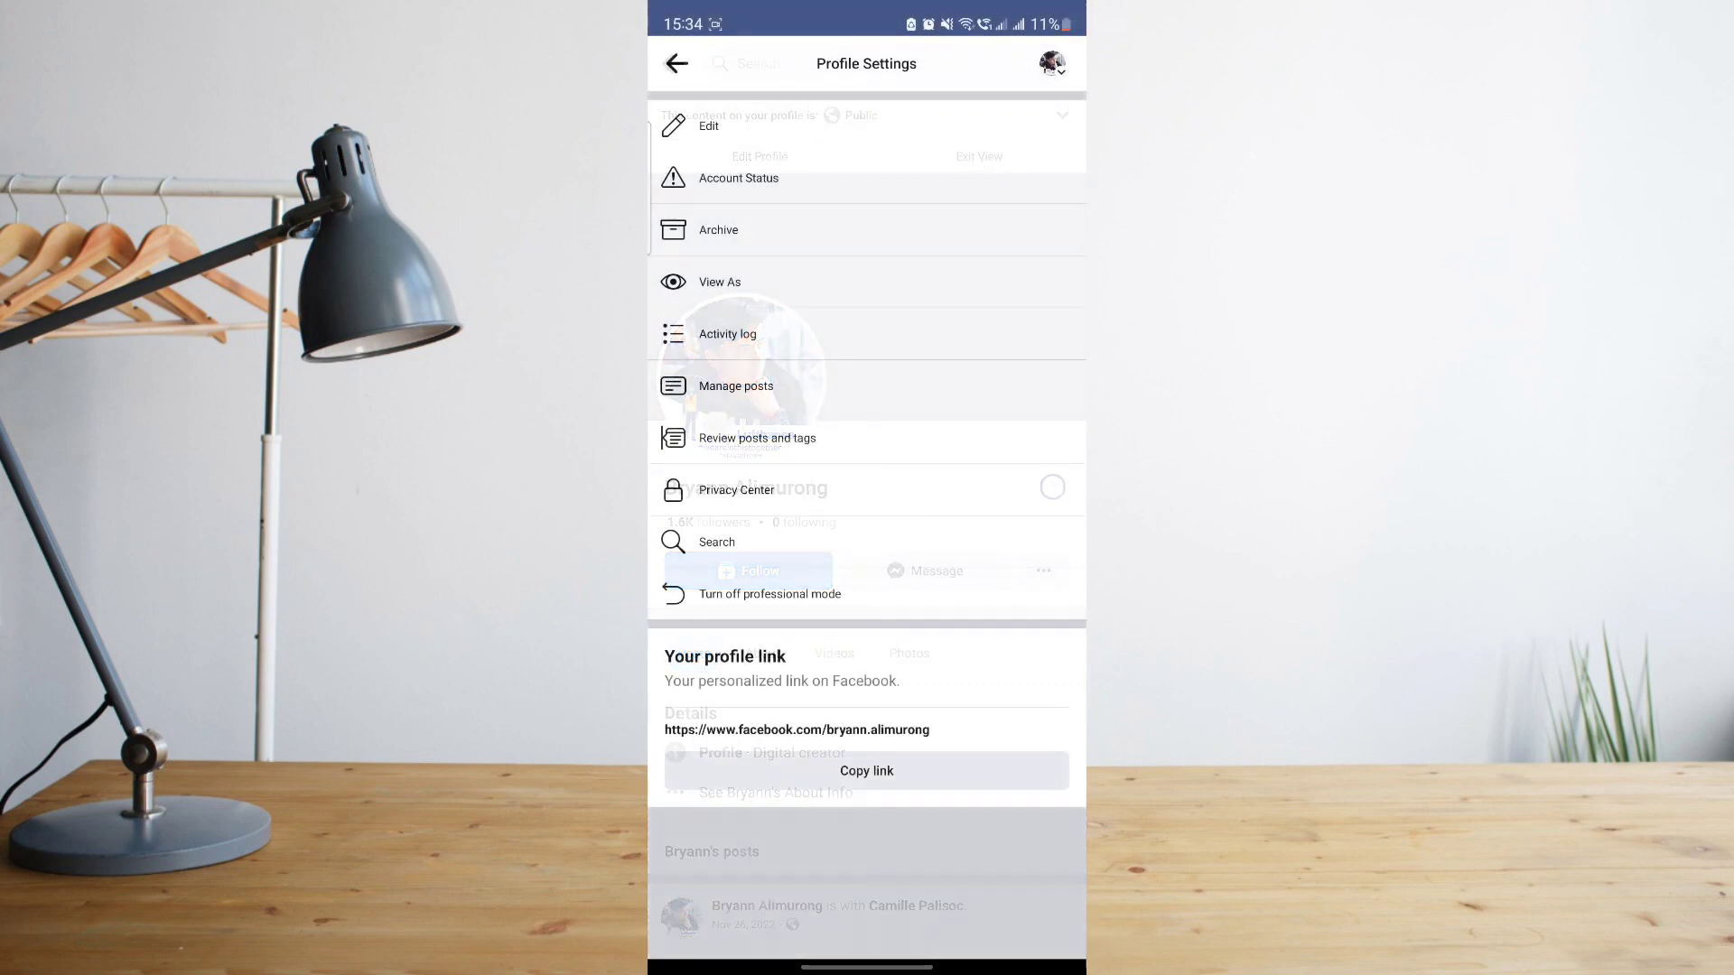
{"action": "left_click", "coordinate": [676, 63]}
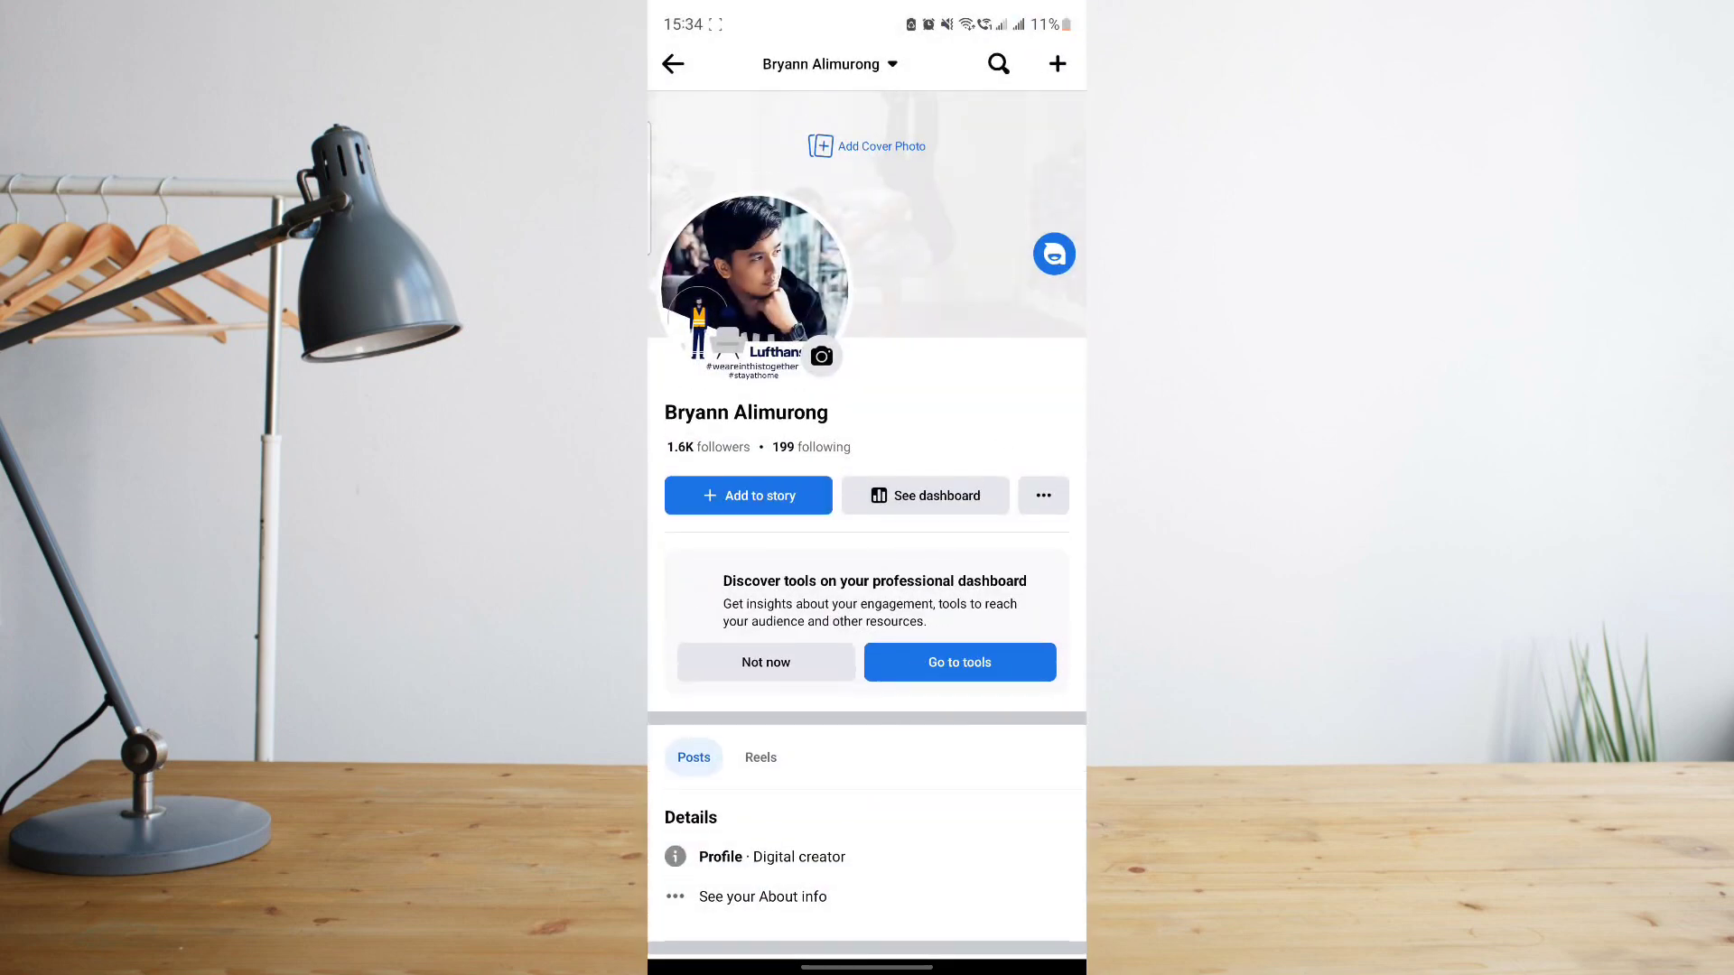